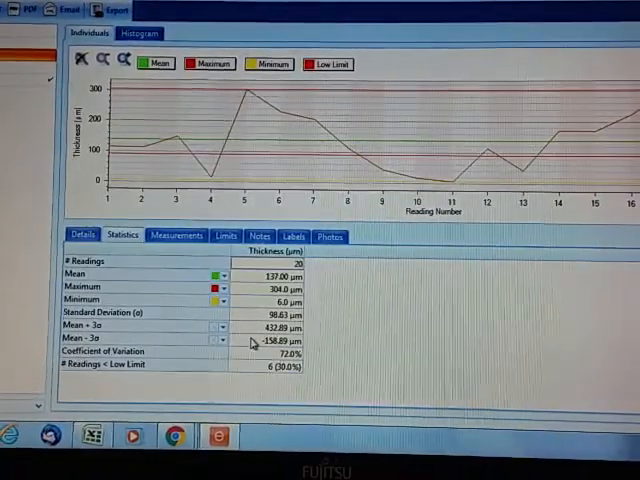
# Review the batch's individual thickness readings, high/low limits, notes and empty labels page
pyautogui.click(176, 236)
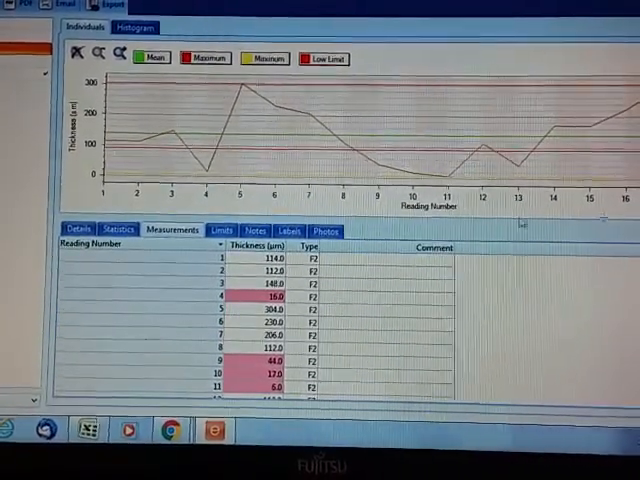
pyautogui.click(218, 230)
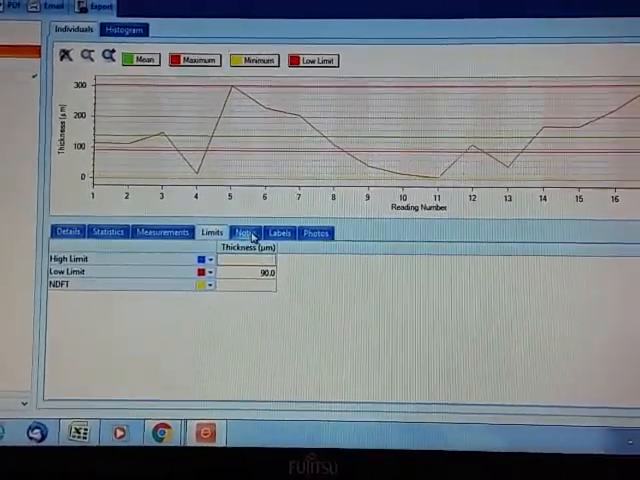
pyautogui.click(246, 232)
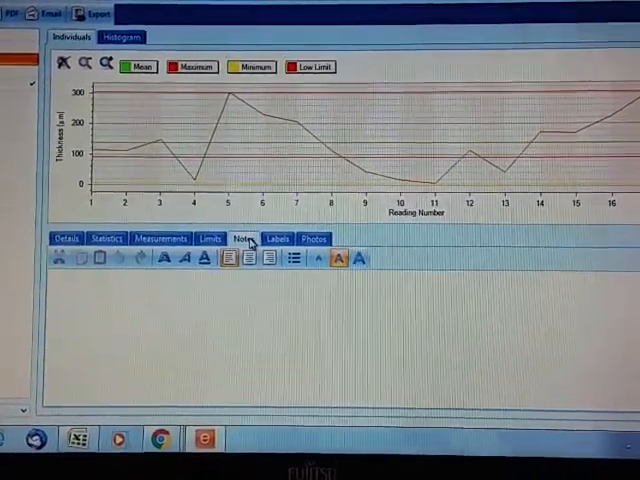
pyautogui.click(276, 240)
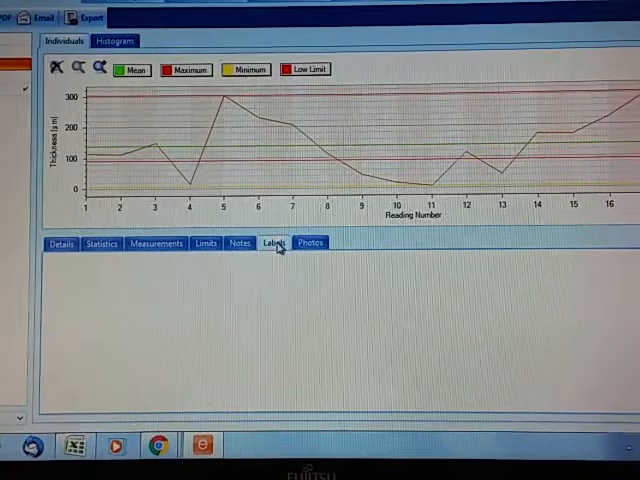
pyautogui.click(312, 240)
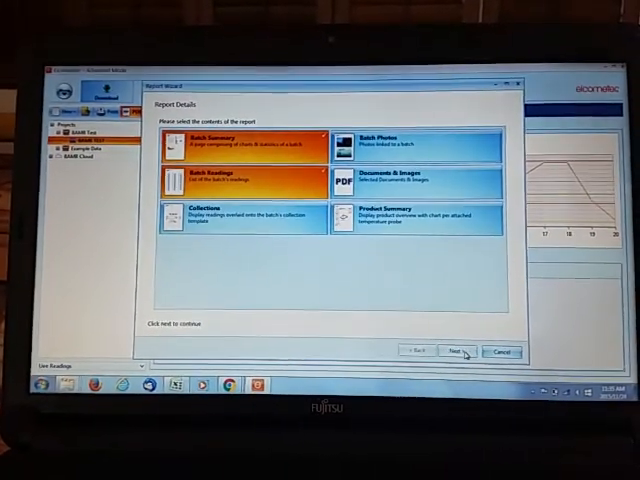
# Generate the Dry Film Thickness report with Batch Summary content for the selected batch
pyautogui.click(452, 352)
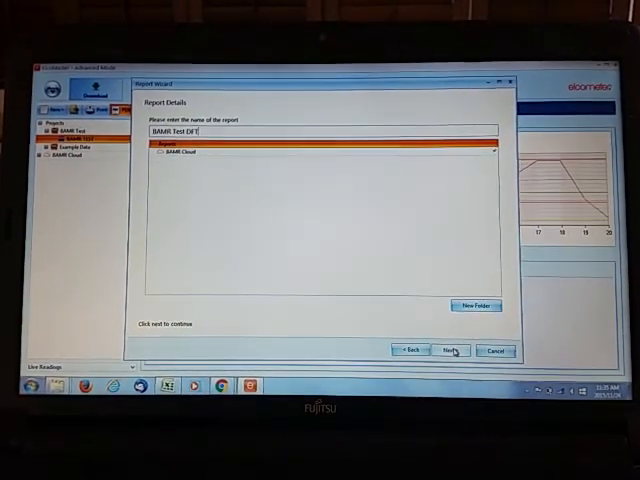
pyautogui.click(448, 350)
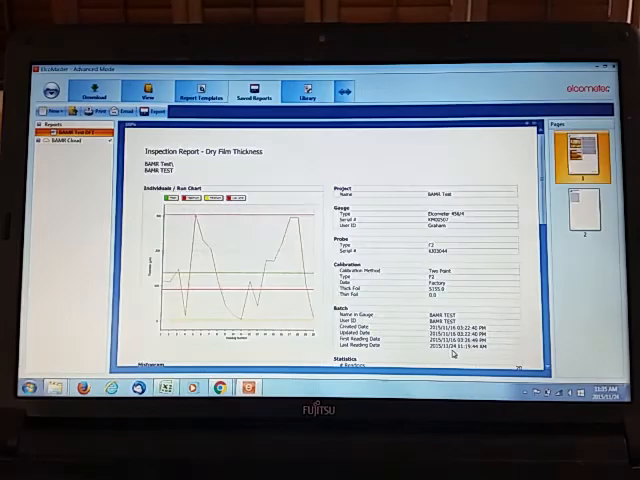